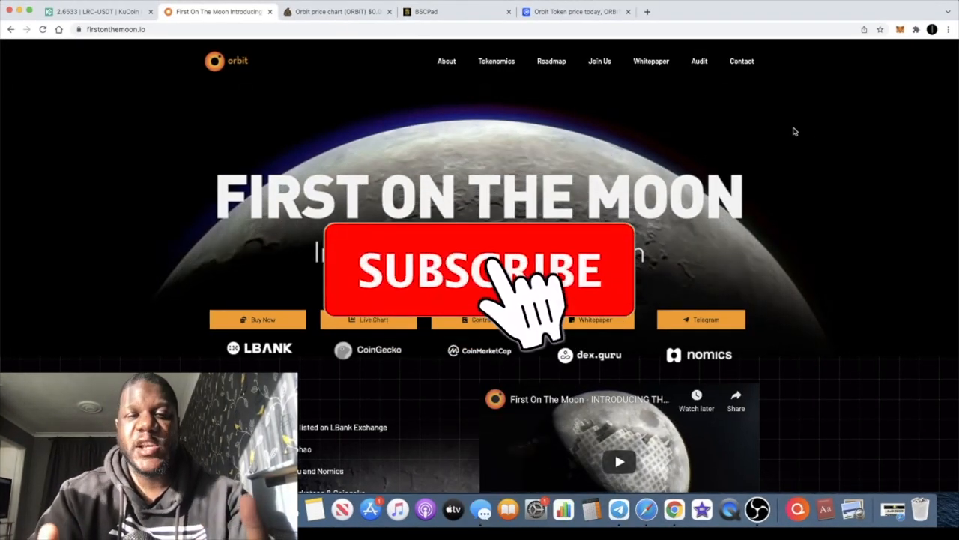
Step: Leave the firstonthemoon.io homepage for the PooCoin ORBIT/BNB price chart tab
{"action": "left_click", "coordinate": [479, 270]}
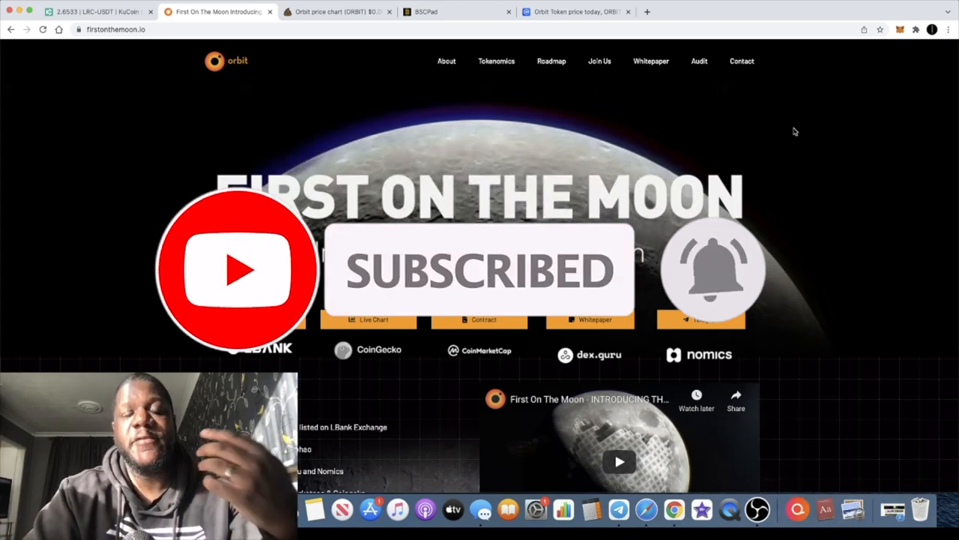
{"action": "left_click", "coordinate": [337, 12]}
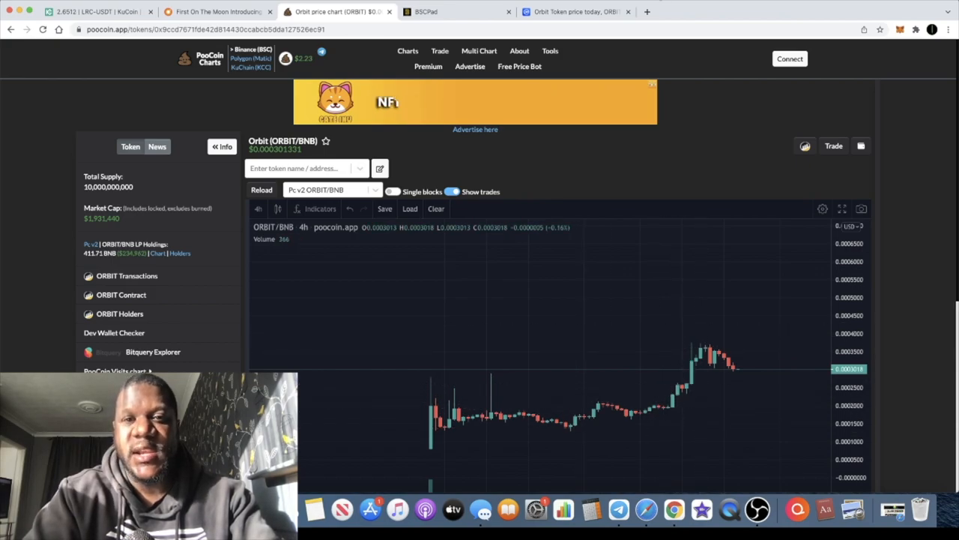
Step: View the CoinMarketCap Orbit Token listing, pass the PooCoin chart, and reach the First On The Moon site
{"action": "left_click", "coordinate": [576, 11]}
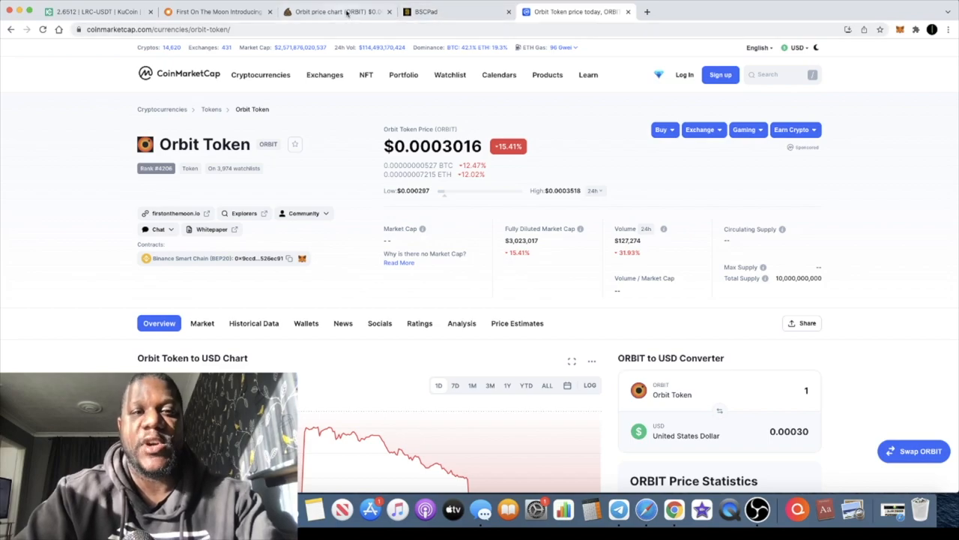
{"action": "left_click", "coordinate": [337, 11]}
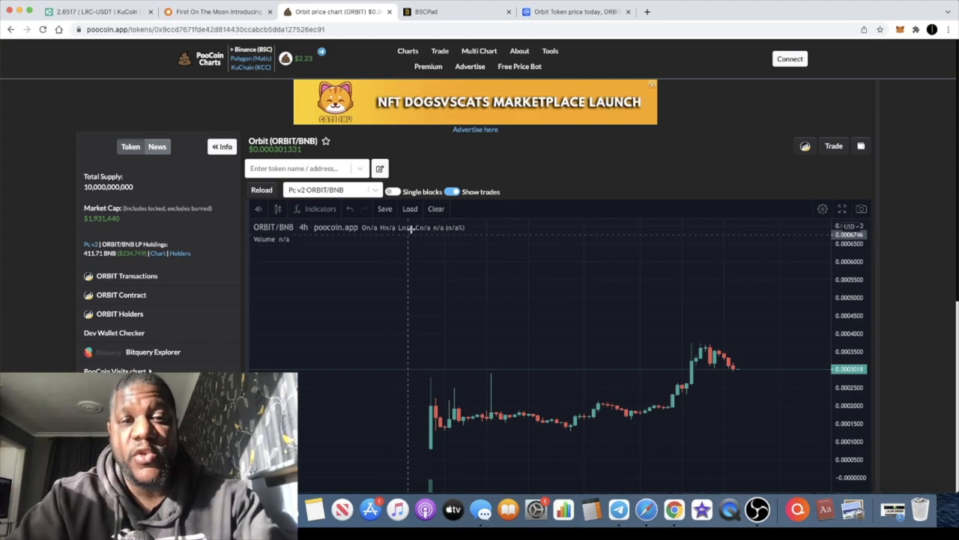
{"action": "left_click", "coordinate": [218, 11]}
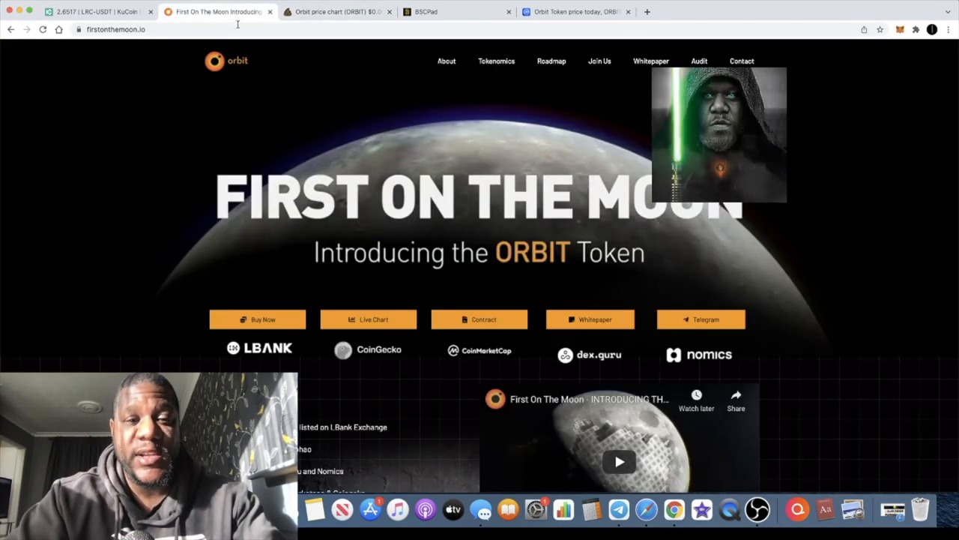
Step: Scroll past Latest News, About and Moon Plot NFT rewards to the Tokenomics table
{"action": "scroll", "scroll_direction": "down", "scroll_amount": 3}
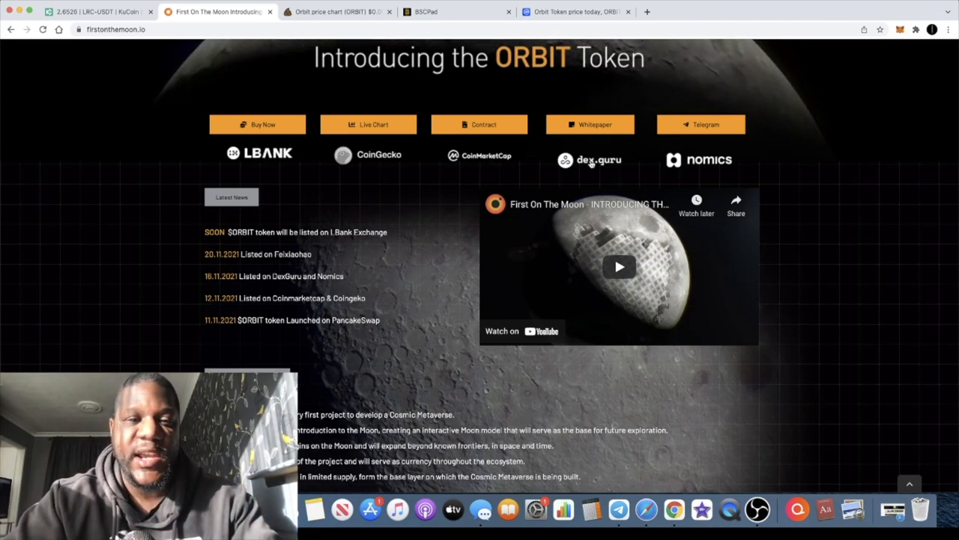
{"action": "scroll", "scroll_direction": "down", "scroll_amount": 3}
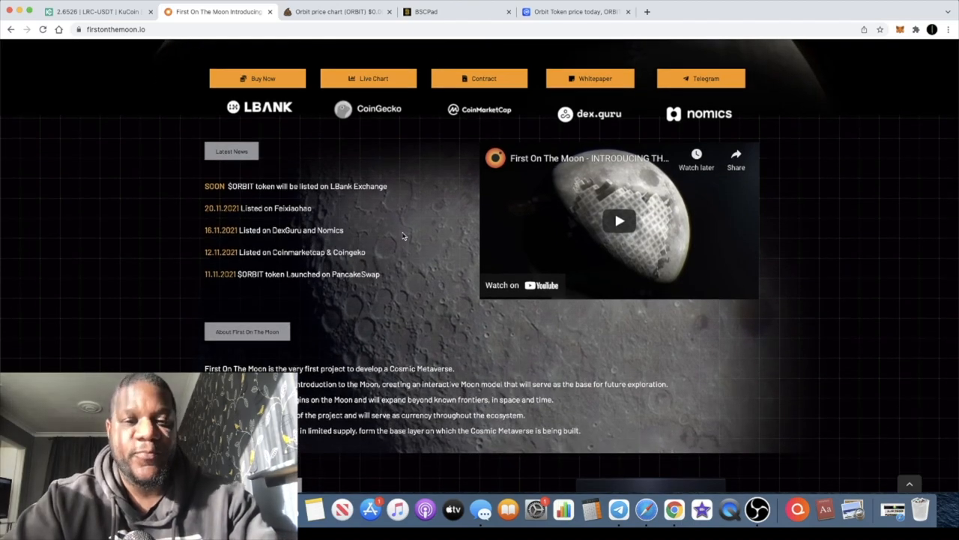
{"action": "scroll", "scroll_direction": "down", "scroll_amount": 3}
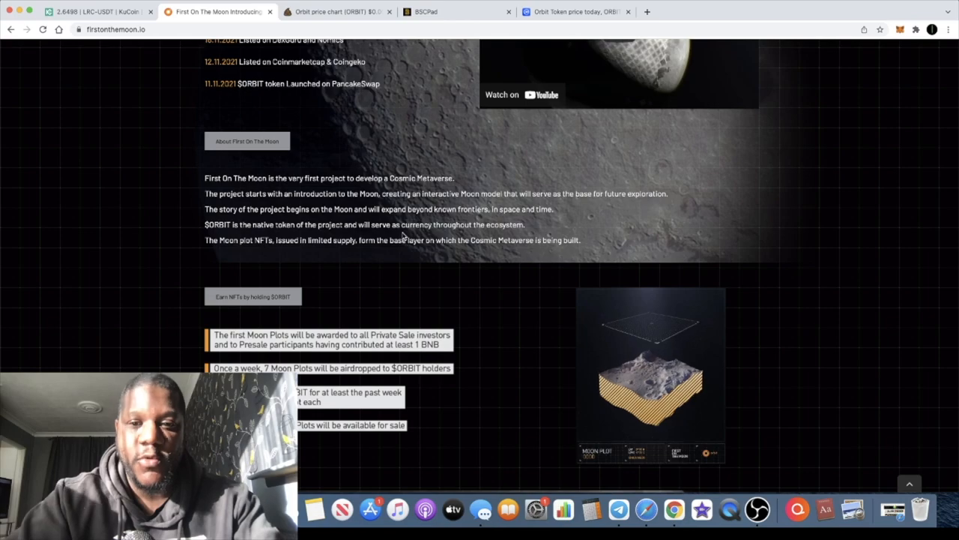
{"action": "scroll", "scroll_direction": "down", "scroll_amount": 3}
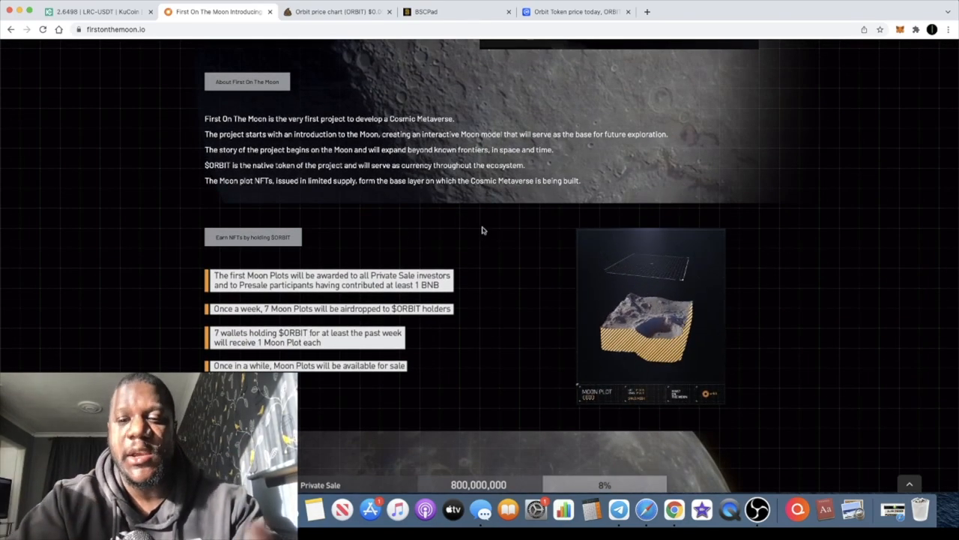
{"action": "scroll", "scroll_direction": "down", "scroll_amount": 3}
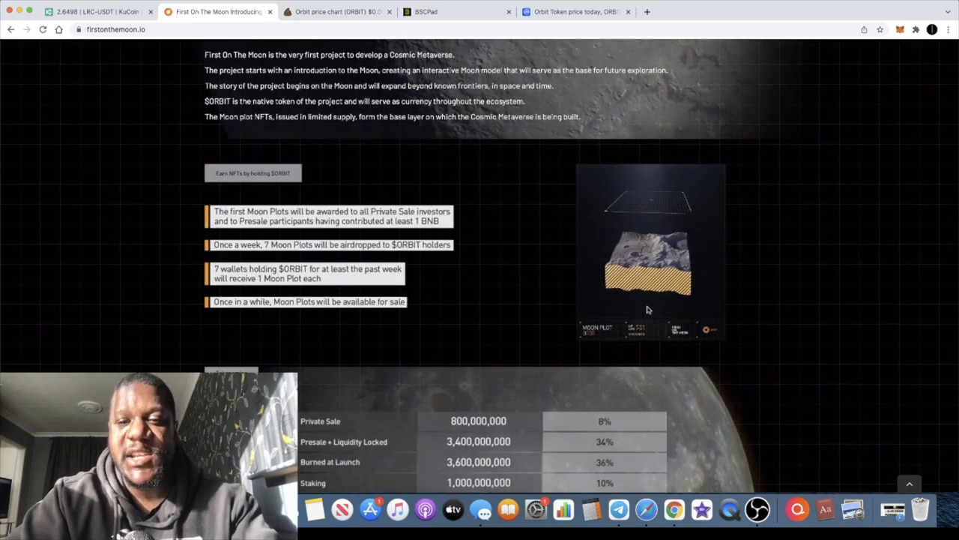
{"action": "scroll", "scroll_direction": "up", "scroll_amount": 3}
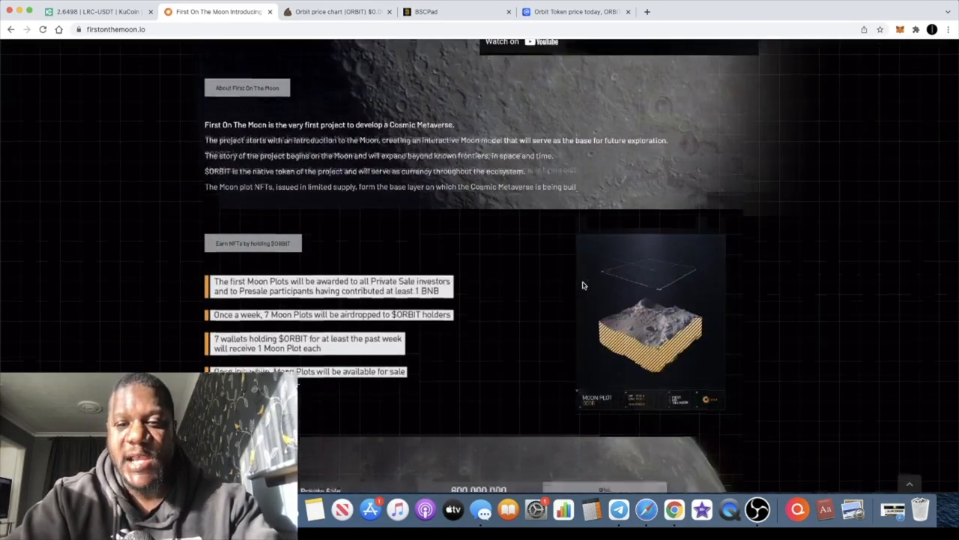
{"action": "scroll", "scroll_direction": "down", "scroll_amount": 3}
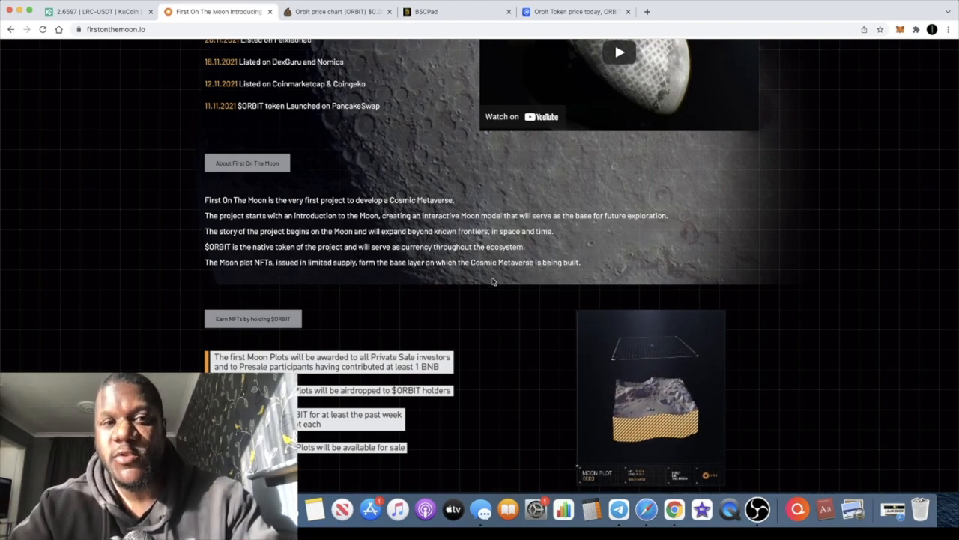
{"action": "scroll", "scroll_direction": "down", "scroll_amount": 3}
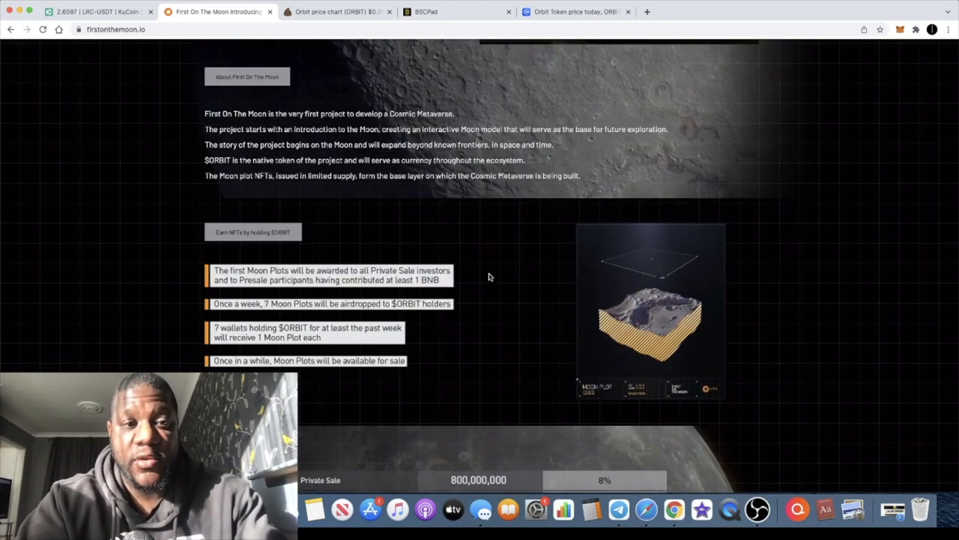
{"action": "scroll", "scroll_direction": "down", "scroll_amount": 3}
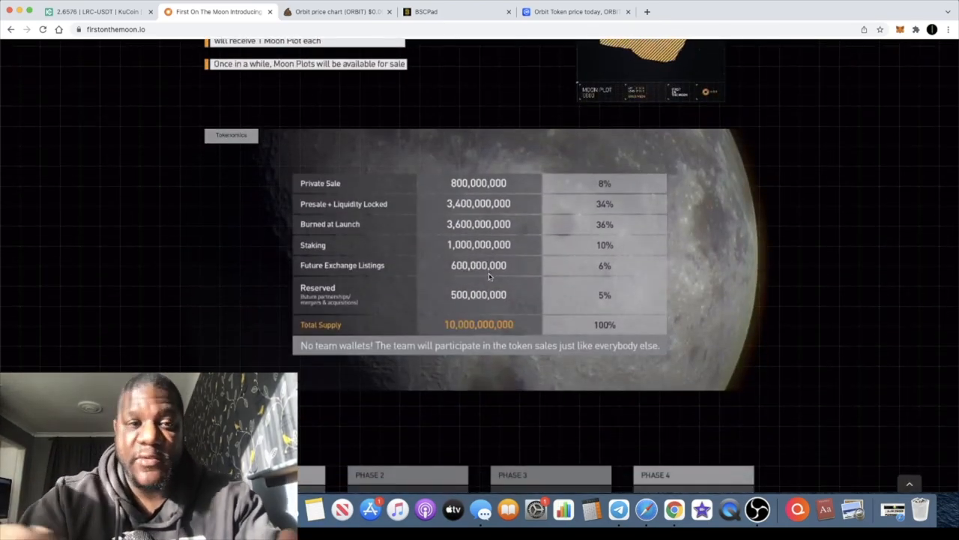
Step: Scroll through the four-phase roadmap to the footer and open the Telegram group page
{"action": "scroll", "scroll_direction": "down", "scroll_amount": 3}
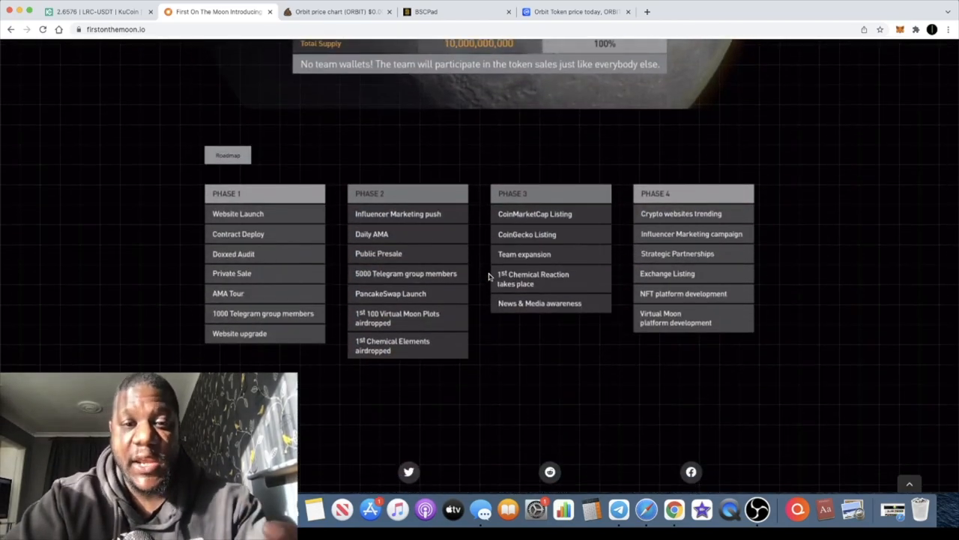
{"action": "scroll", "scroll_direction": "down", "scroll_amount": 3}
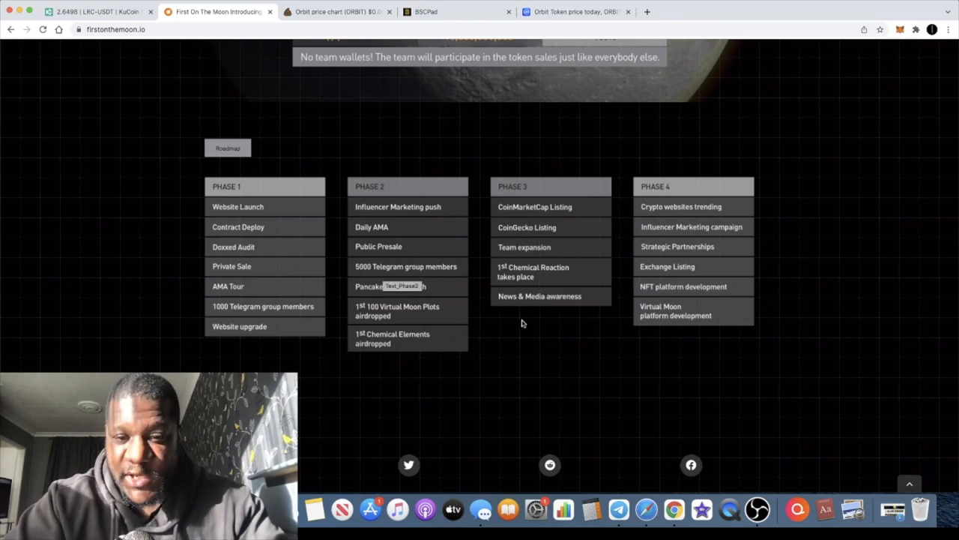
{"action": "scroll", "scroll_direction": "down", "scroll_amount": 3}
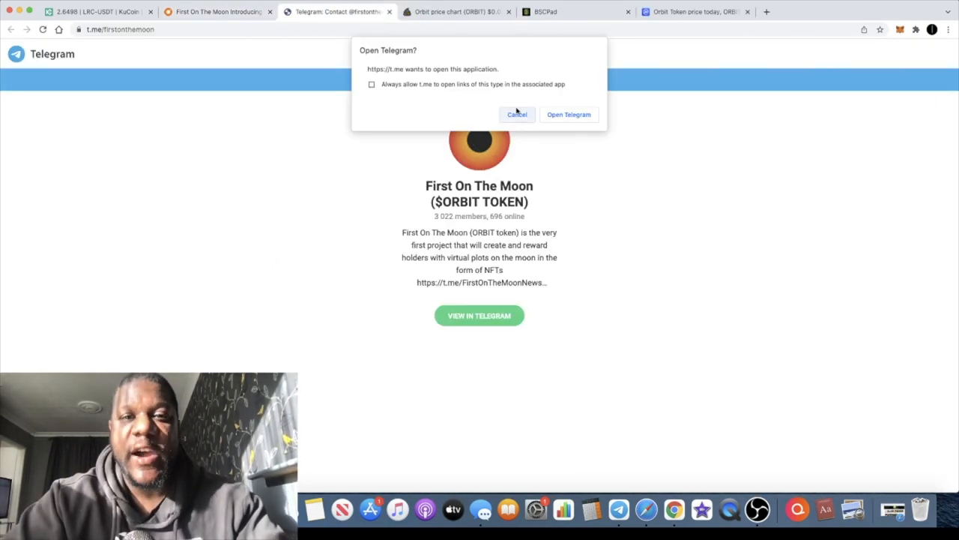
Step: Cancel the 'Open Telegram?' prompt and return to the First On The Moon tab
{"action": "left_click", "coordinate": [516, 114]}
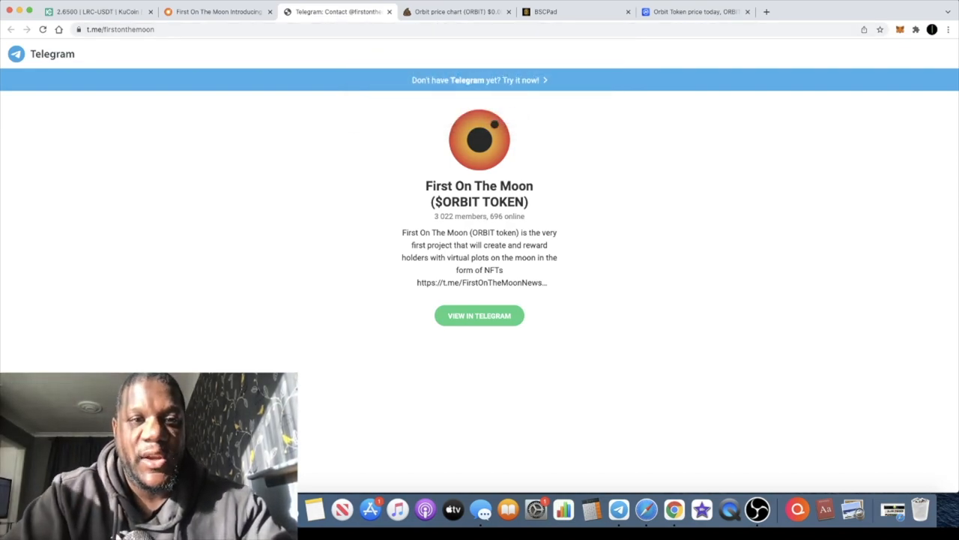
{"action": "left_click", "coordinate": [217, 11]}
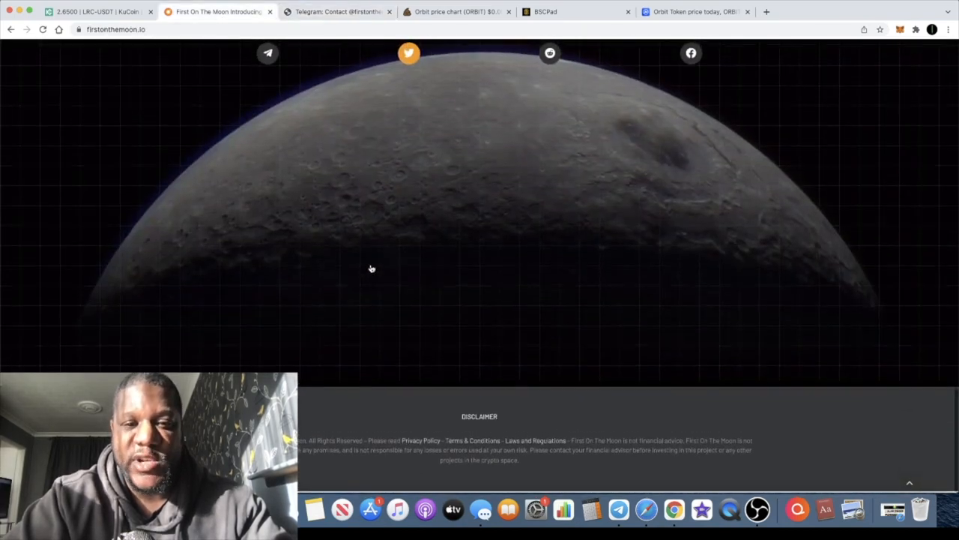
Step: Revisit the homepage's latest news list, then switch to the PooCoin ORBIT chart tab
{"action": "scroll", "scroll_direction": "up", "scroll_amount": 3}
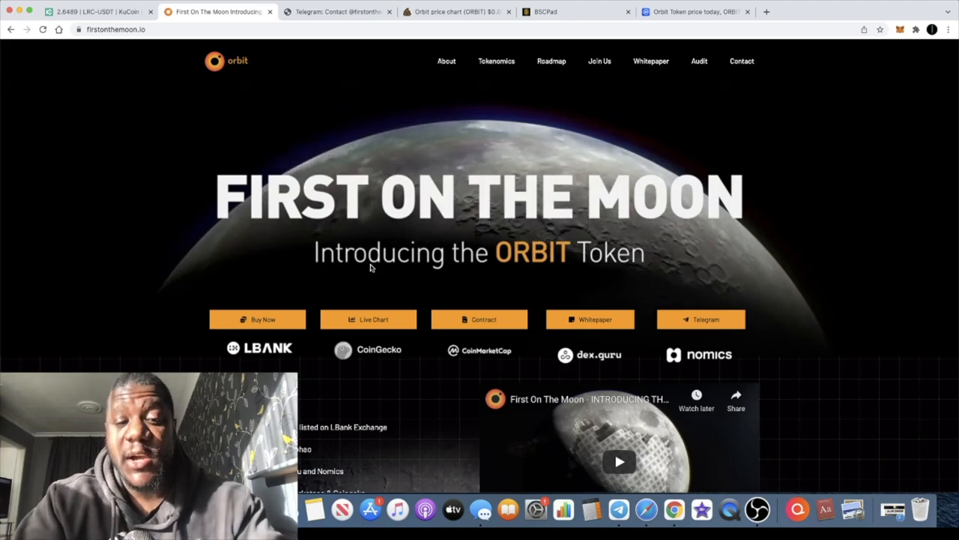
{"action": "scroll", "scroll_direction": "down", "scroll_amount": 3}
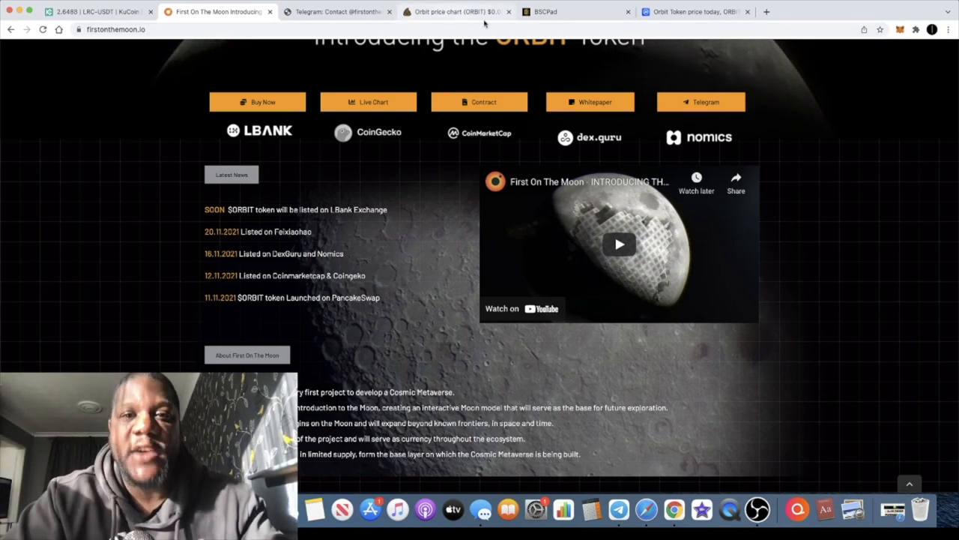
{"action": "left_click", "coordinate": [457, 11]}
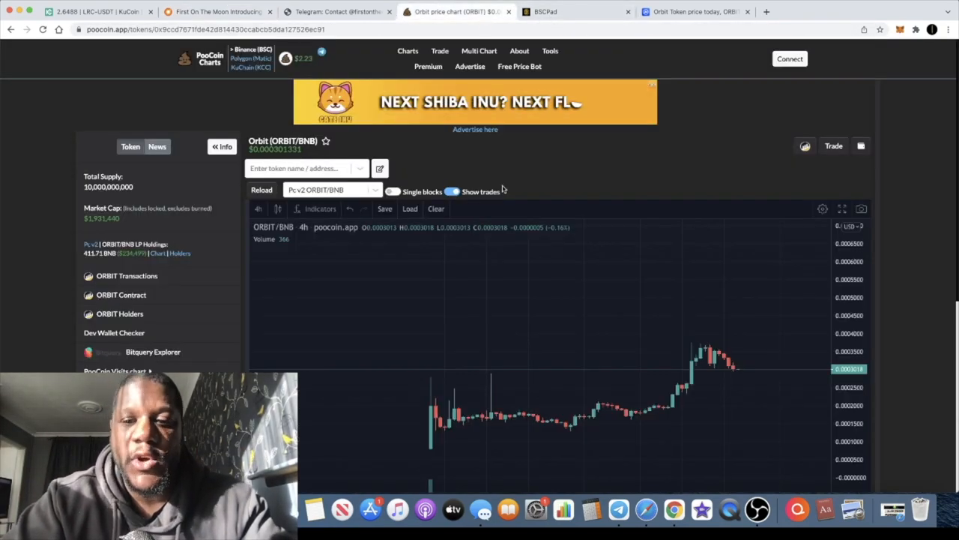
{"action": "mouse_move", "coordinate": [510, 260]}
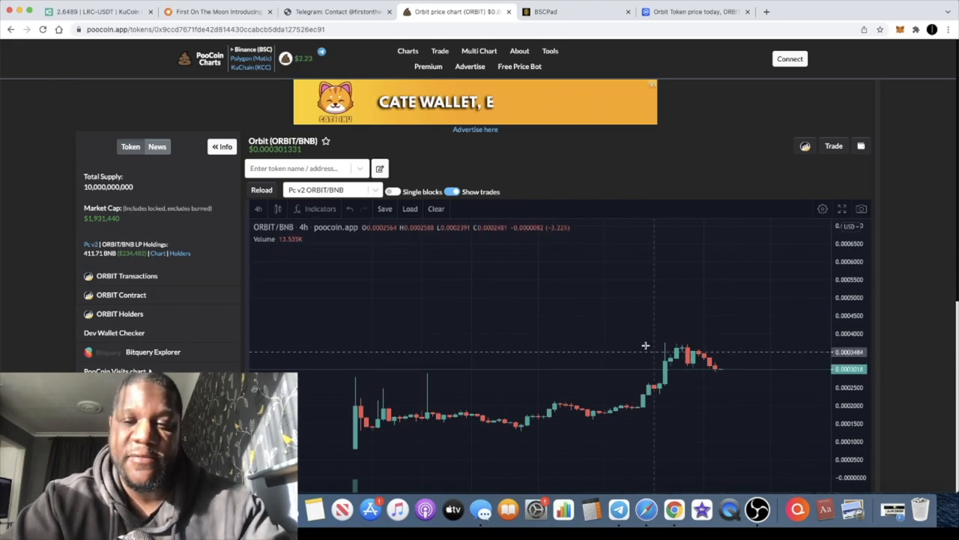
Step: Scroll through the 4h ORBIT/BNB candle chart and price history, then return to First On The Moon
{"action": "scroll", "scroll_direction": "down", "scroll_amount": 3}
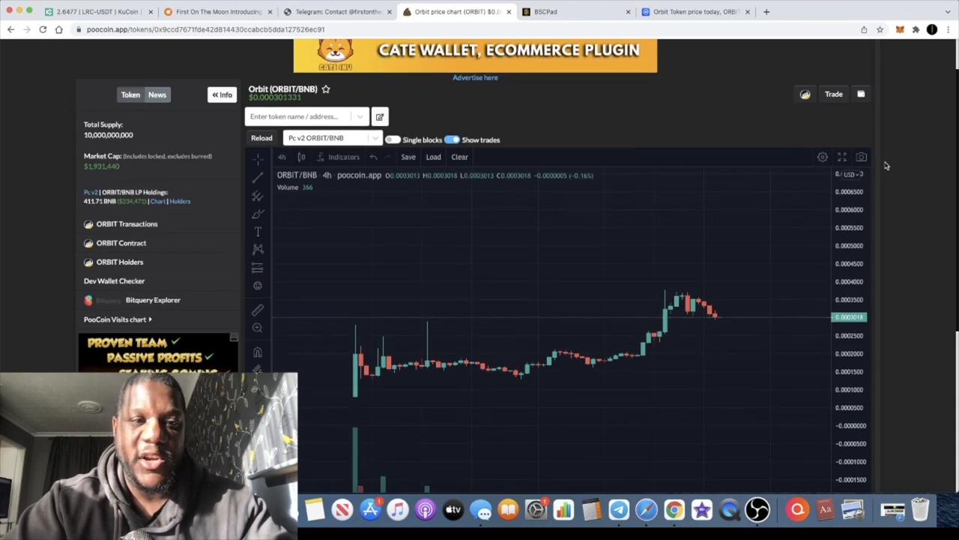
{"action": "scroll", "scroll_direction": "down", "scroll_amount": 3}
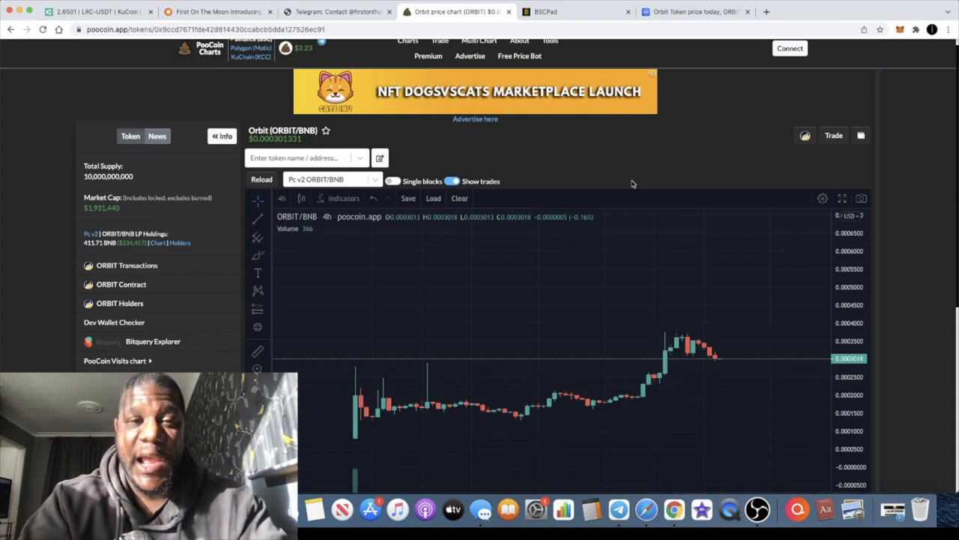
{"action": "mouse_move", "coordinate": [650, 44]}
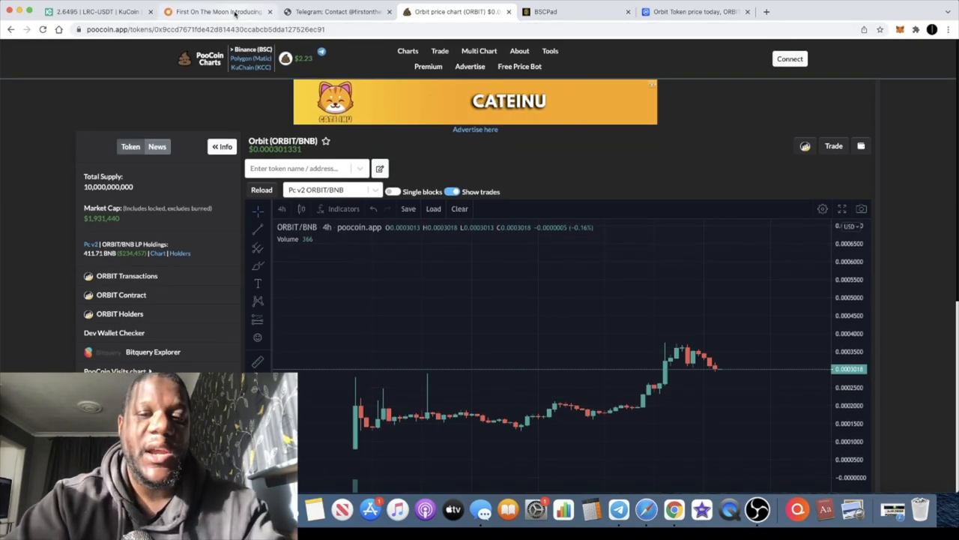
{"action": "left_click", "coordinate": [217, 11]}
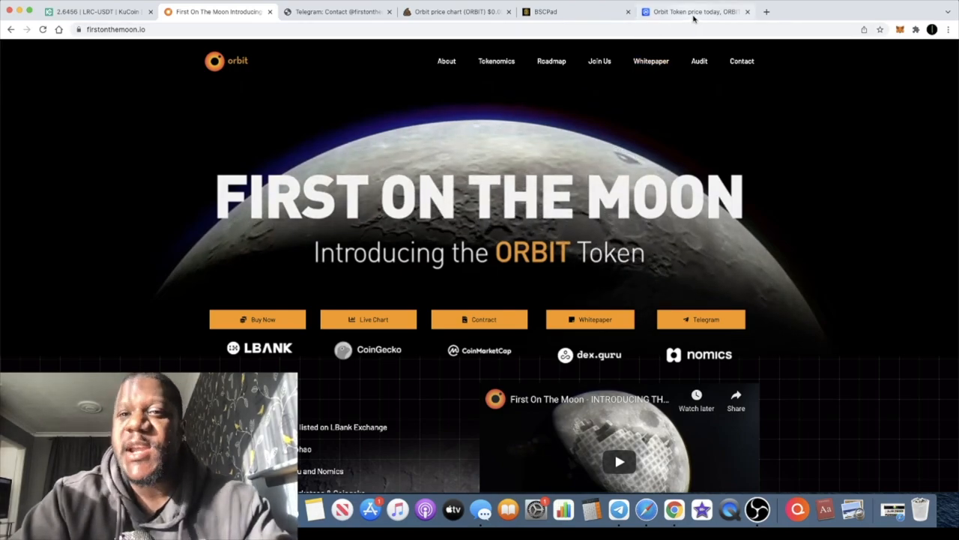
Step: Check Orbit Token's price, volume and total supply on CoinMarketCap, then return to PooCoin
{"action": "left_click", "coordinate": [693, 11]}
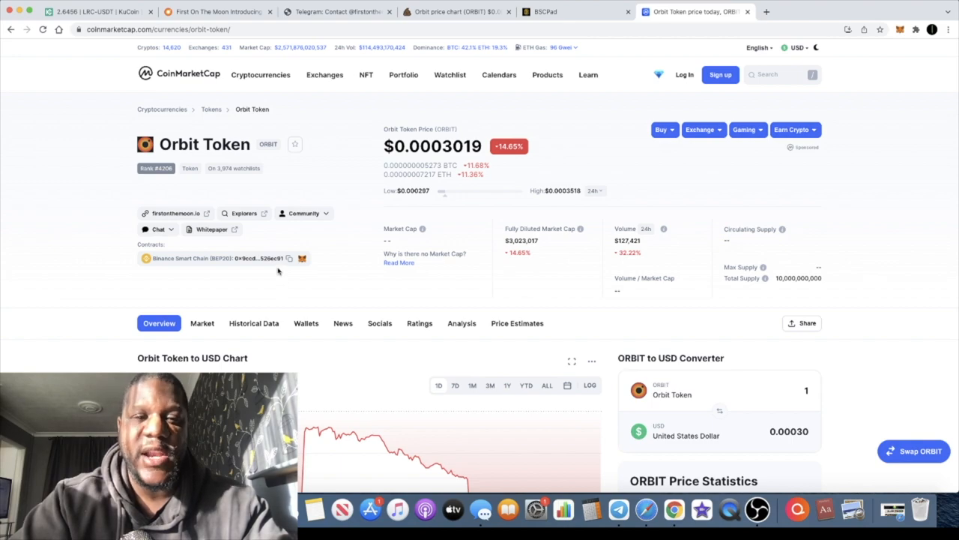
{"action": "mouse_move", "coordinate": [290, 257]}
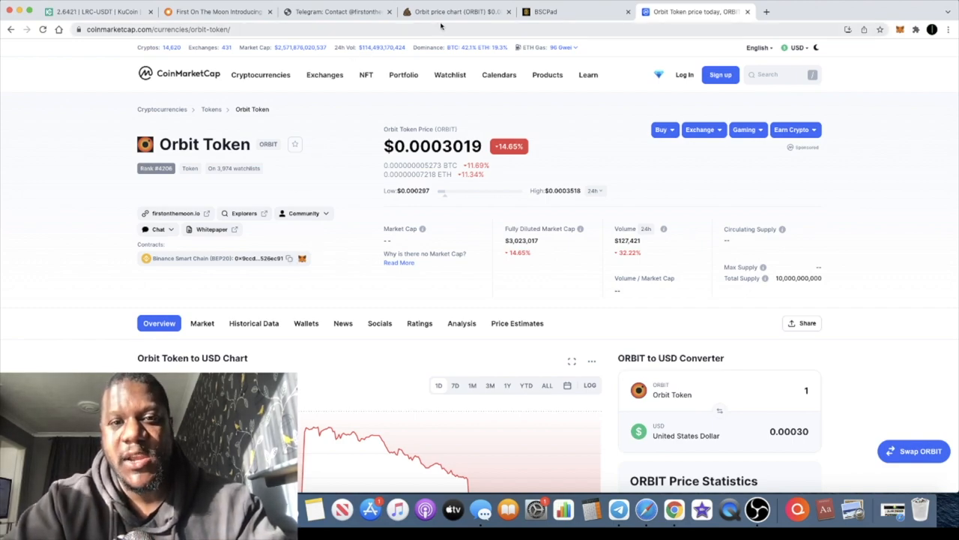
{"action": "left_click", "coordinate": [456, 11]}
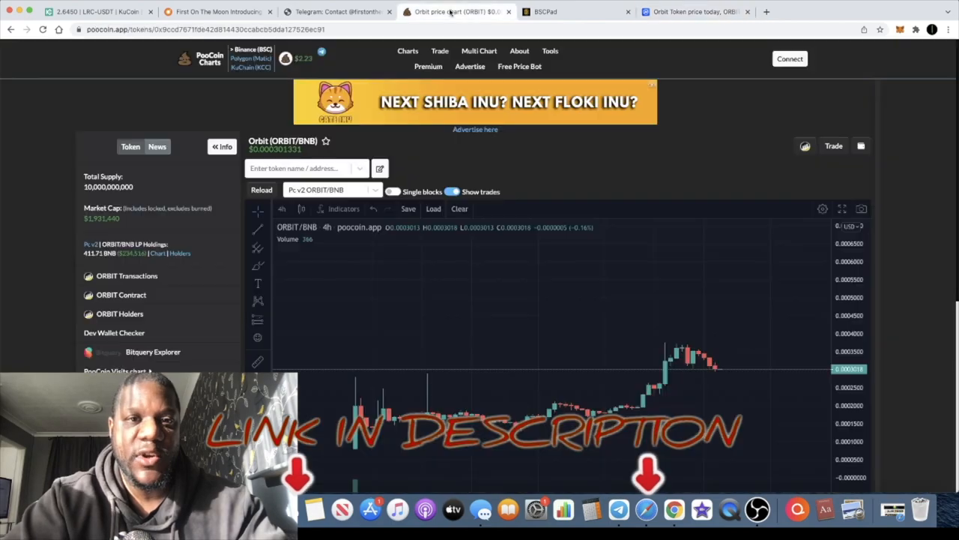